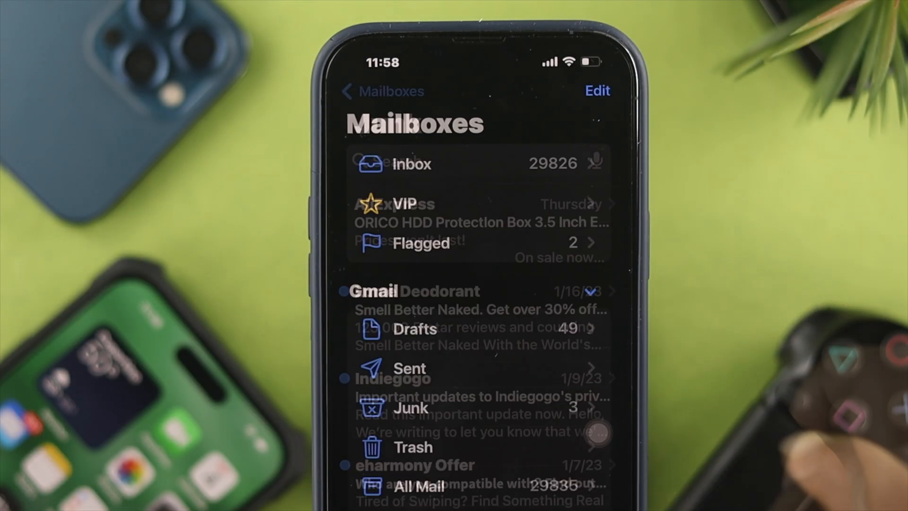
Step: Enter the Gmail Junk folder and review its unread AliExpress, Lume, Indiegogo and eharmony messages
click(411, 164)
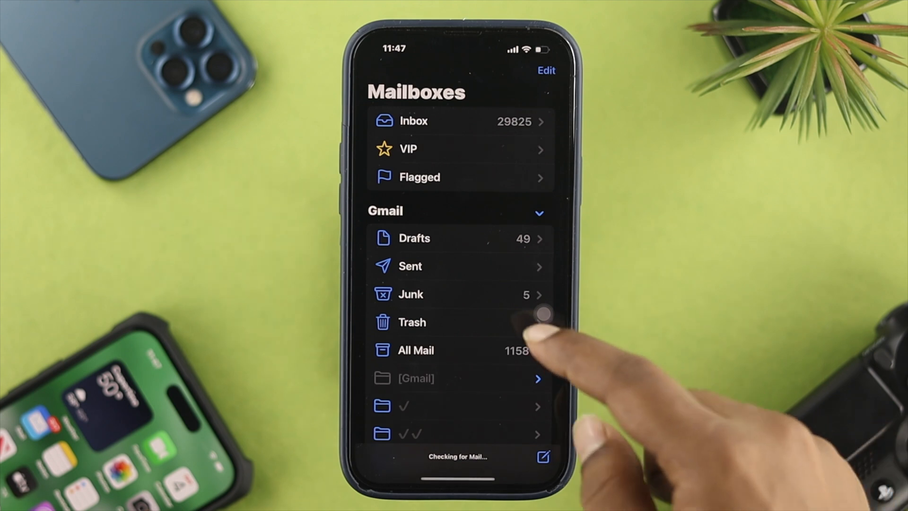
mouse_move(458, 301)
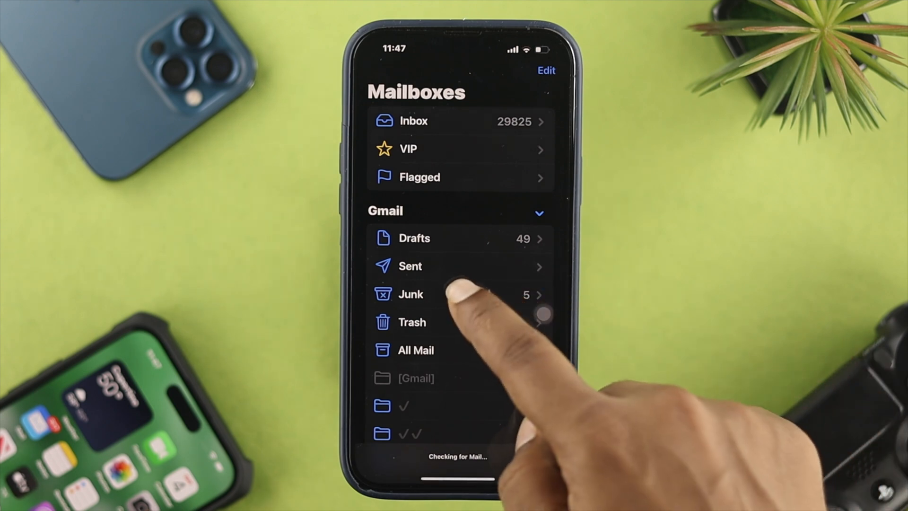
click(411, 295)
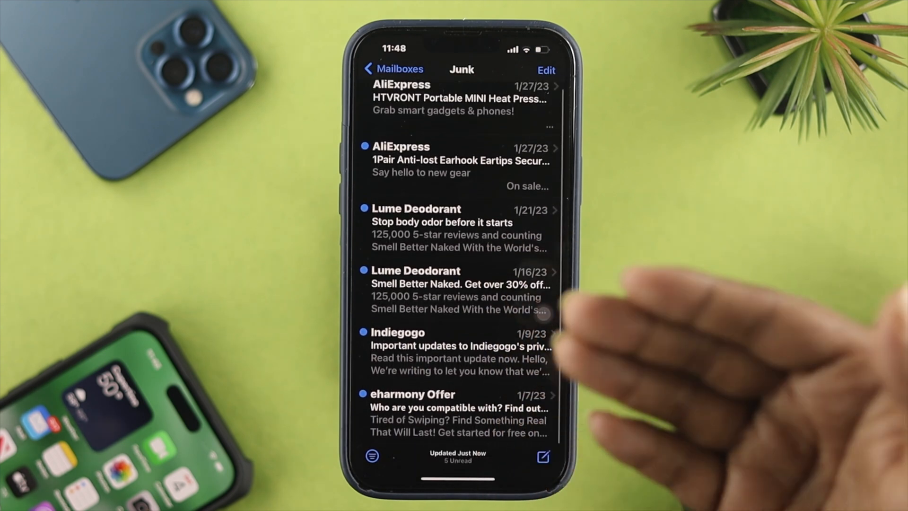
scroll(down, 3)
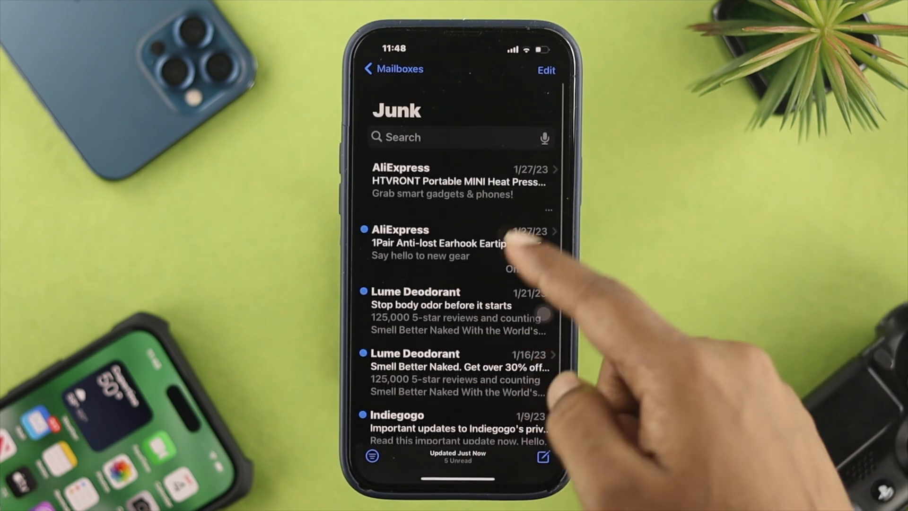
scroll(up, 3)
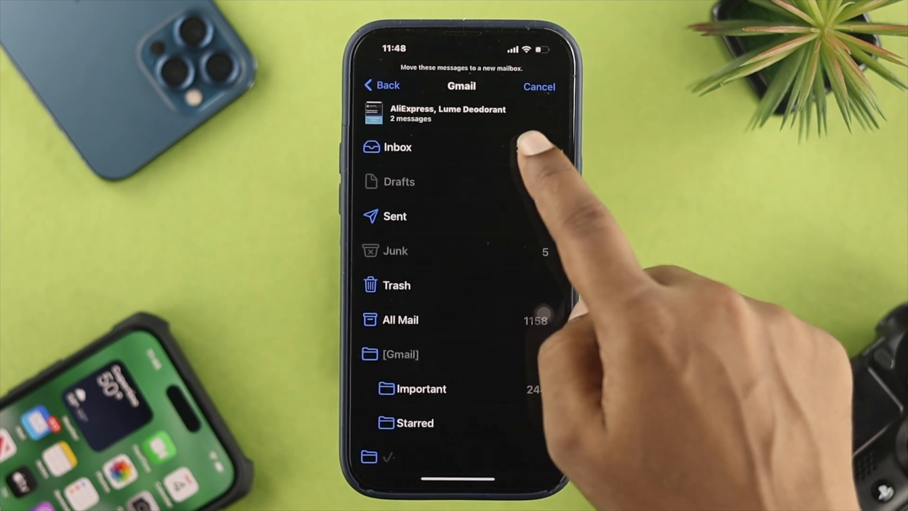
Step: Move the AliExpress and Lume Deodorant messages to the Inbox and return to Mailboxes
click(398, 147)
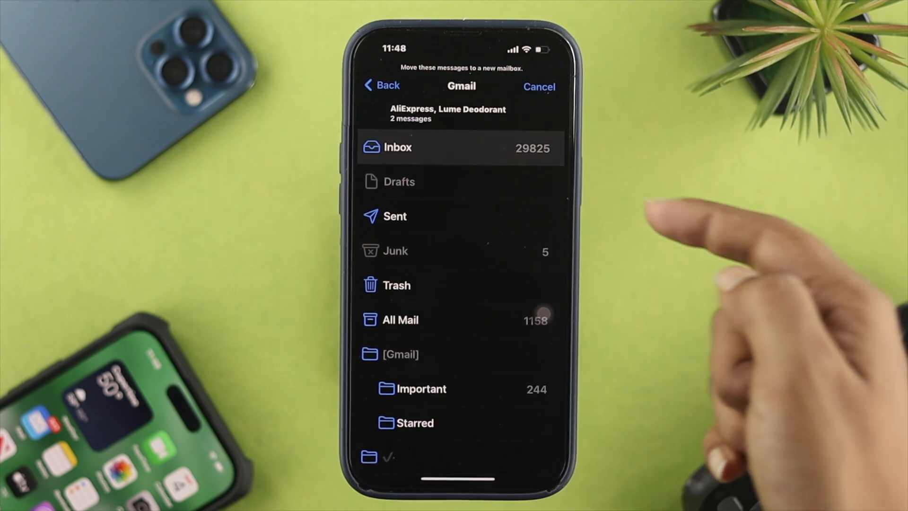
click(398, 251)
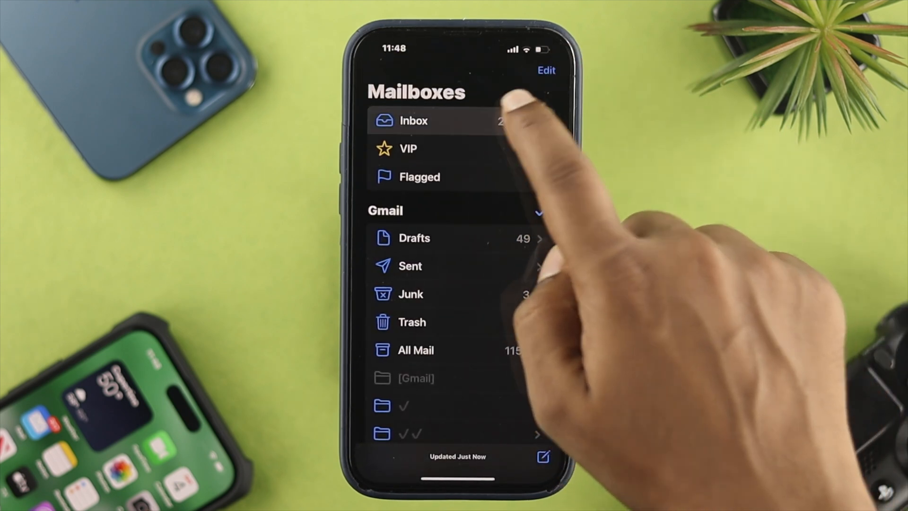
Step: View the Inbox listing recent Google, Twitter and Apple TV messages
click(414, 121)
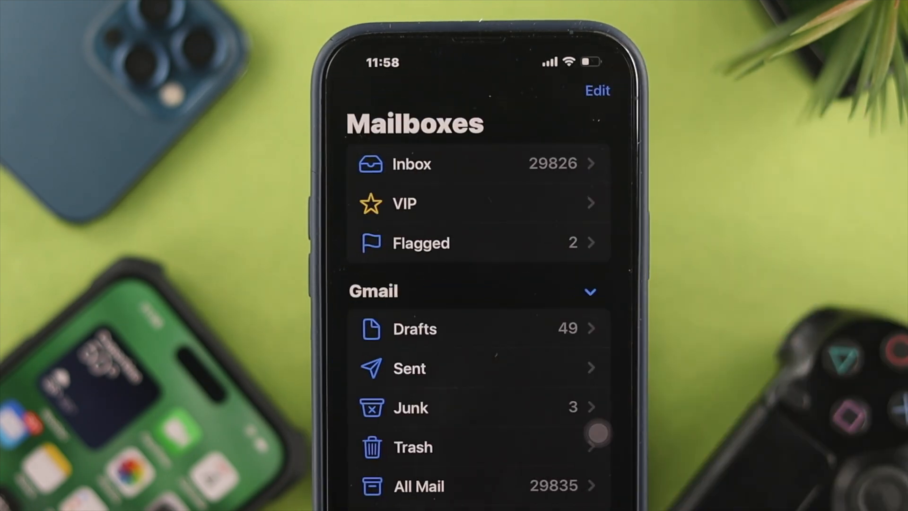
click(412, 164)
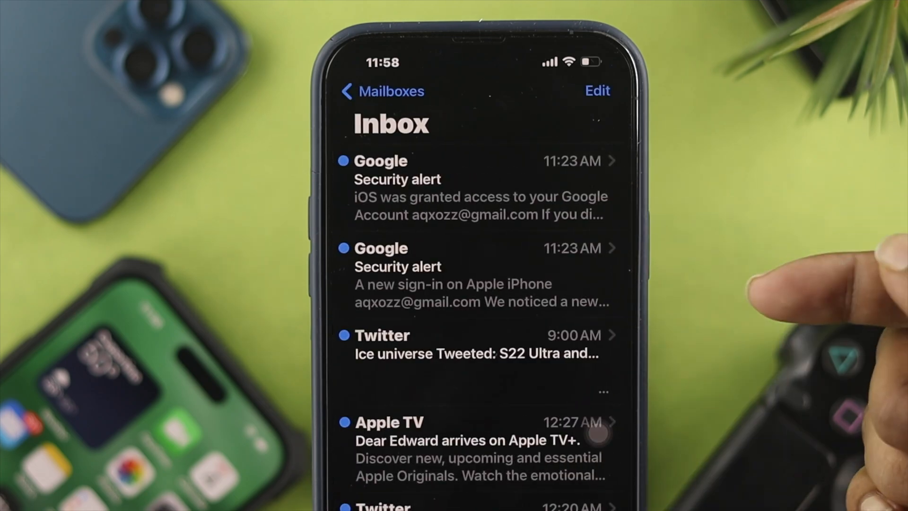